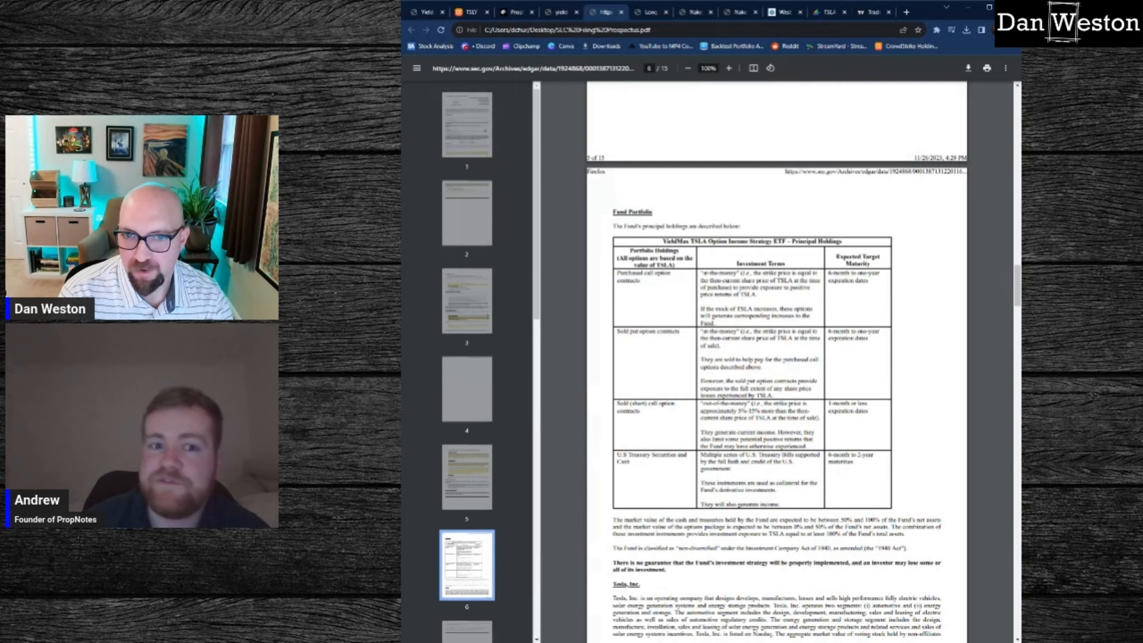
# Switch to the Google Finance tab comparing Tesla with the YieldMax TSLA fund.
pyautogui.click(823, 12)
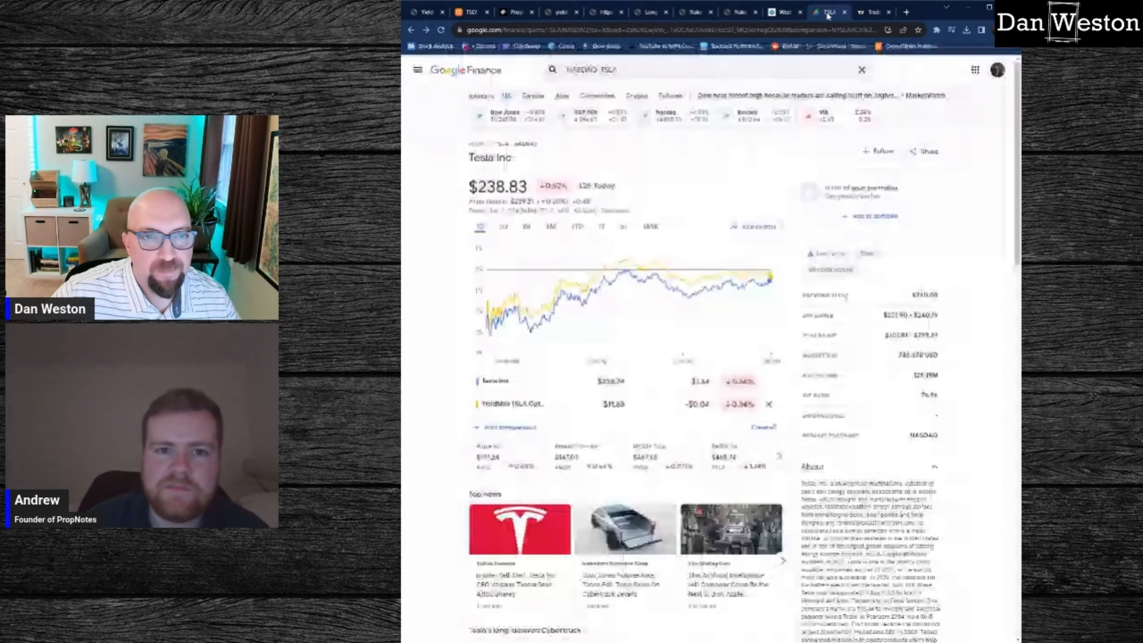
# View the 1M comparison chart, then the TSLY holdings image, then return to the prospectus PDF.
pyautogui.click(872, 12)
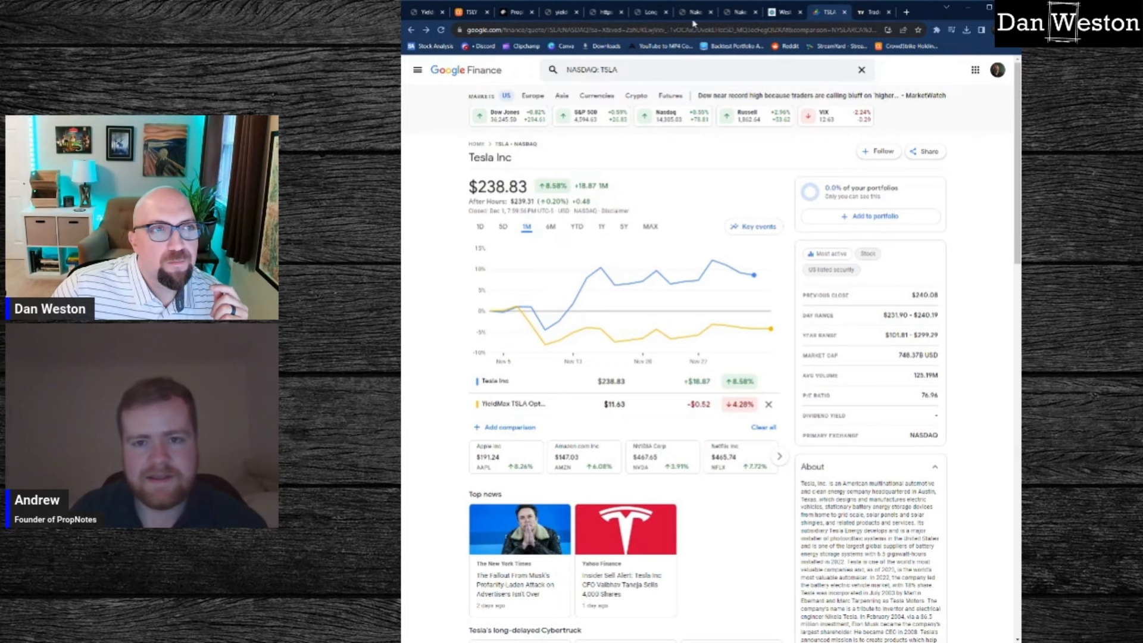
pyautogui.click(559, 12)
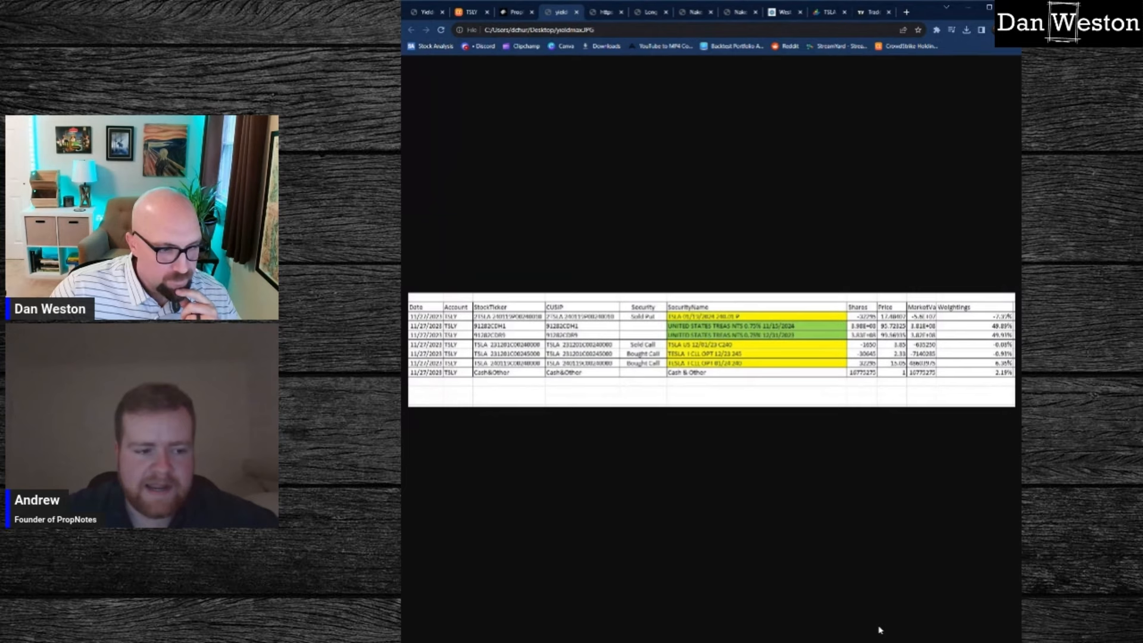
pyautogui.click(605, 12)
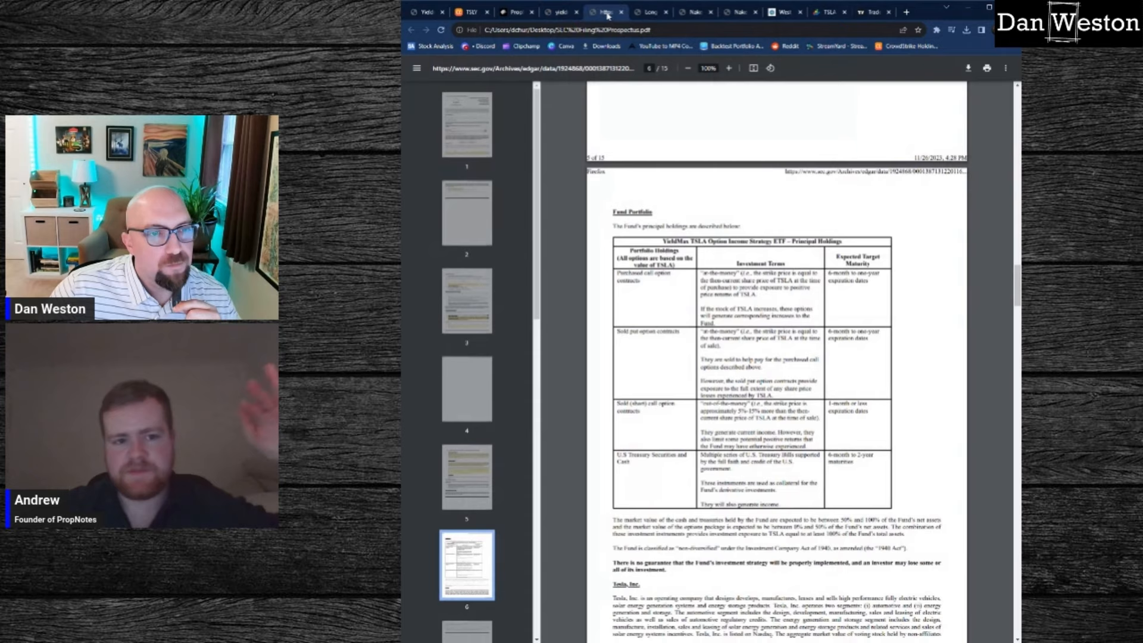